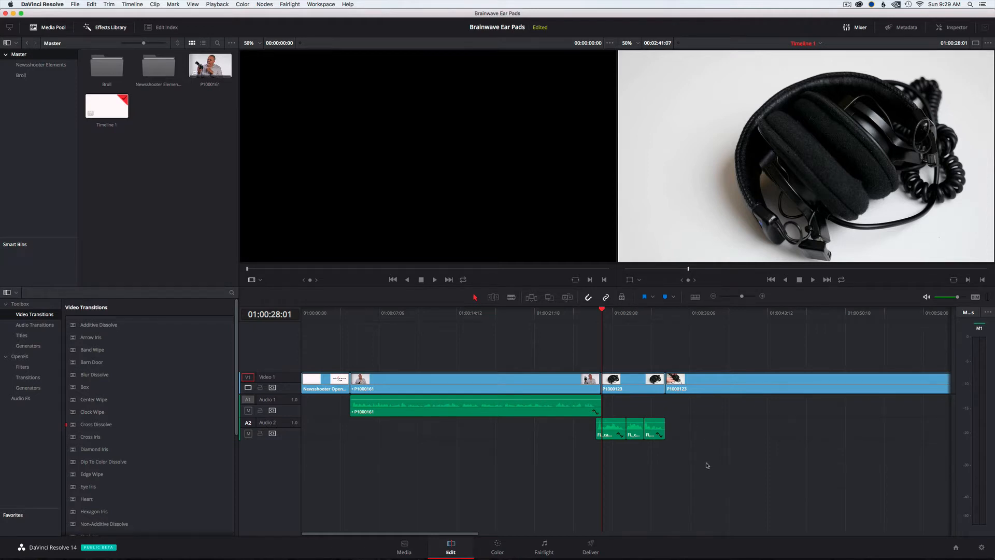
# Review the Edit timeline, scrubbing playback through the existing clips up to about 32 seconds
pyautogui.click(544, 548)
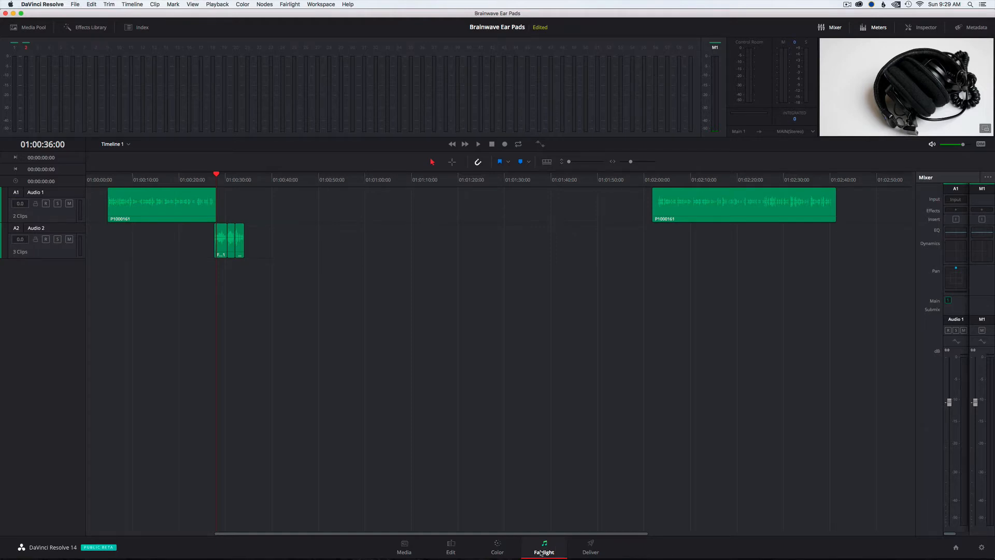
pyautogui.moveTo(415, 552)
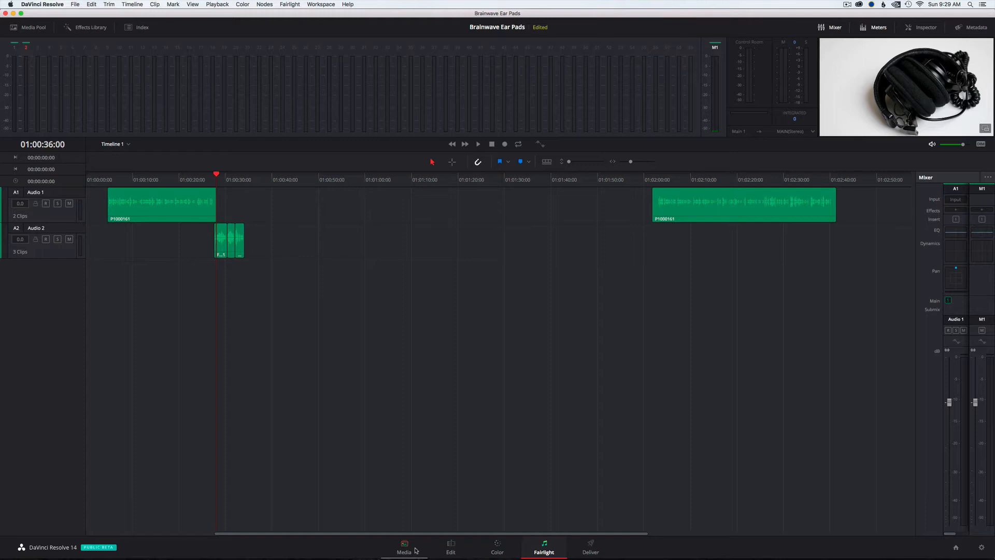
pyautogui.click(449, 547)
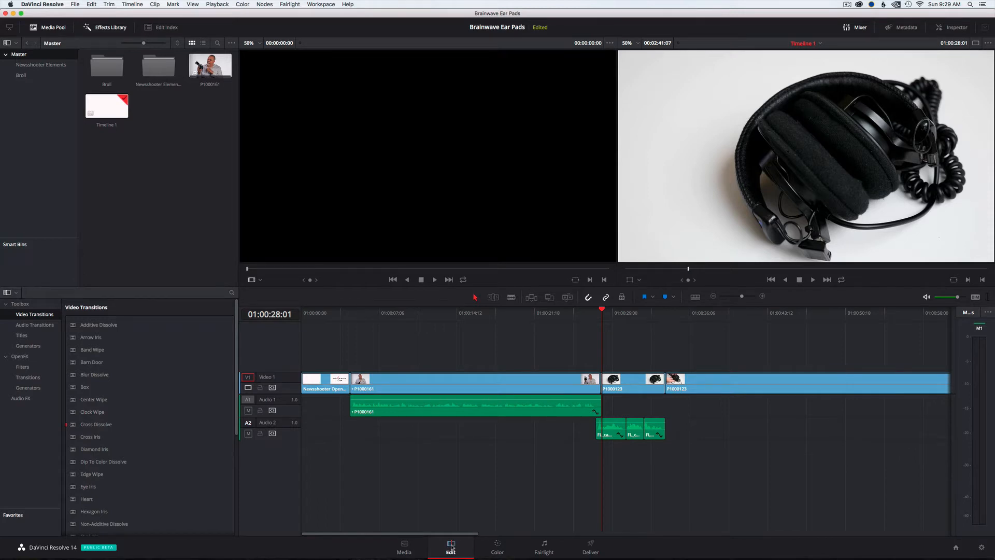
pyautogui.moveTo(406, 315)
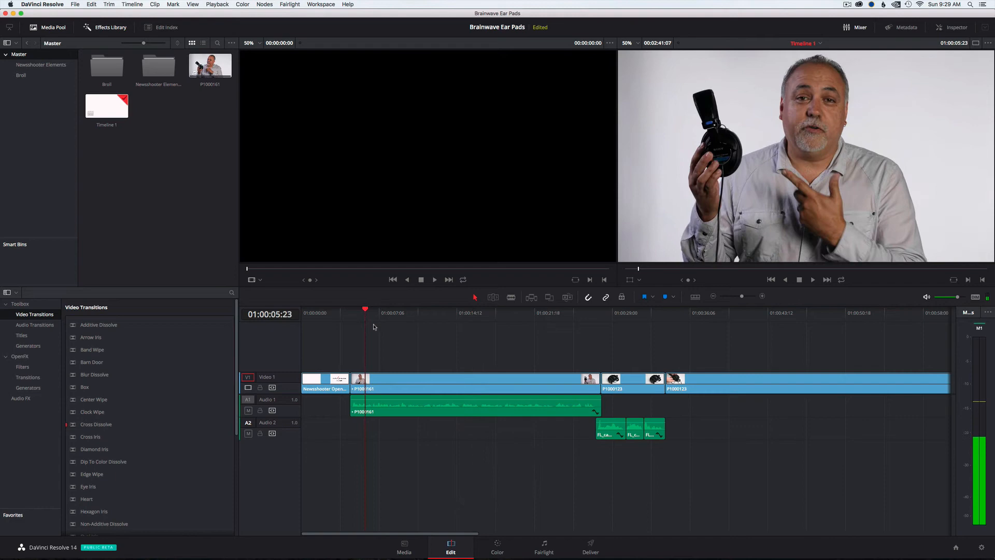
pyautogui.click(391, 313)
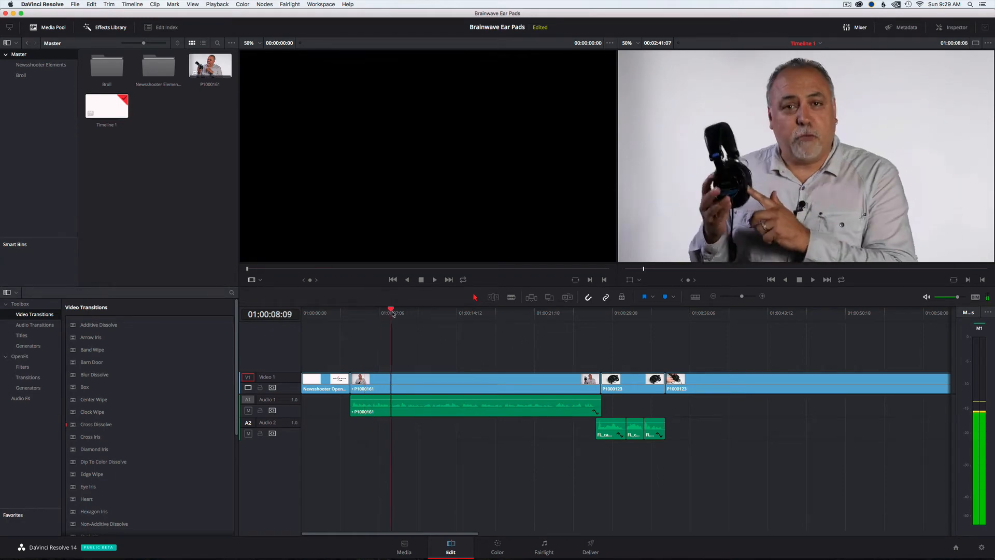
pyautogui.click(425, 313)
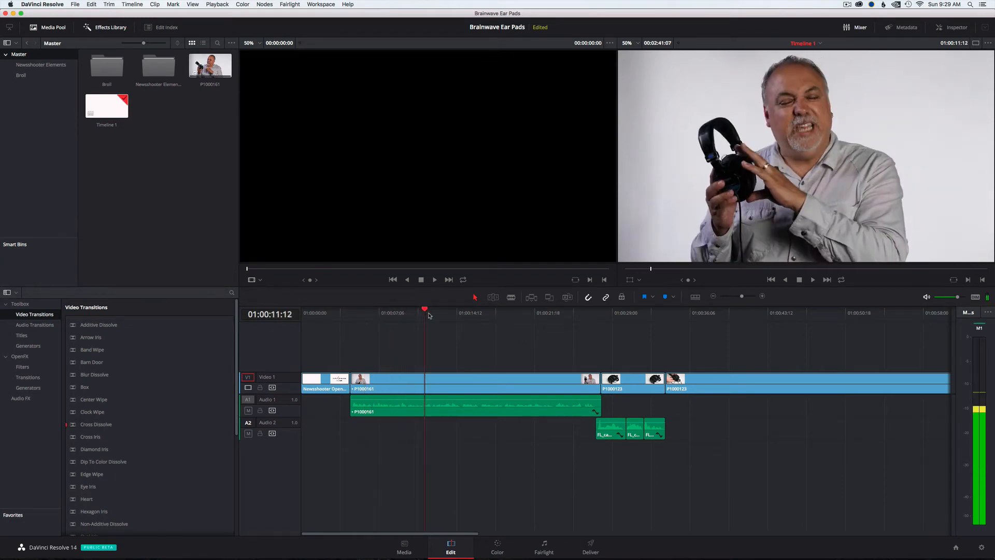
pyautogui.click(565, 313)
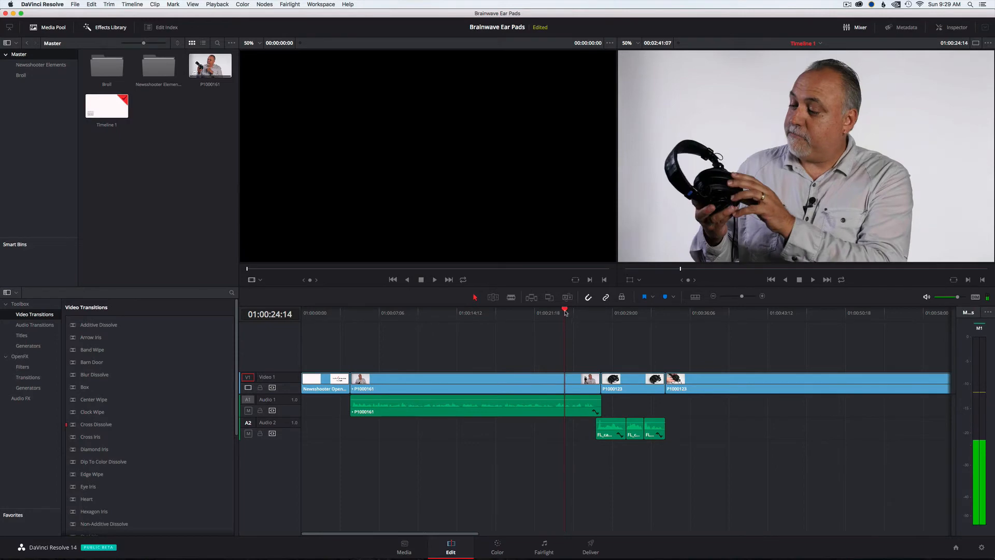
pyautogui.click(612, 313)
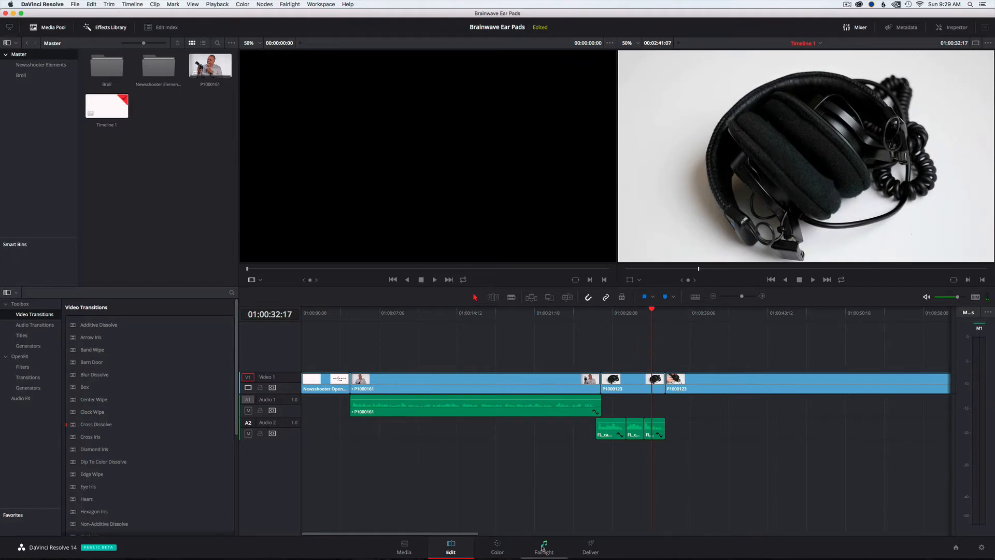
# Switch to the Fairlight audio workspace with Audio 2 as the recording track
pyautogui.click(543, 547)
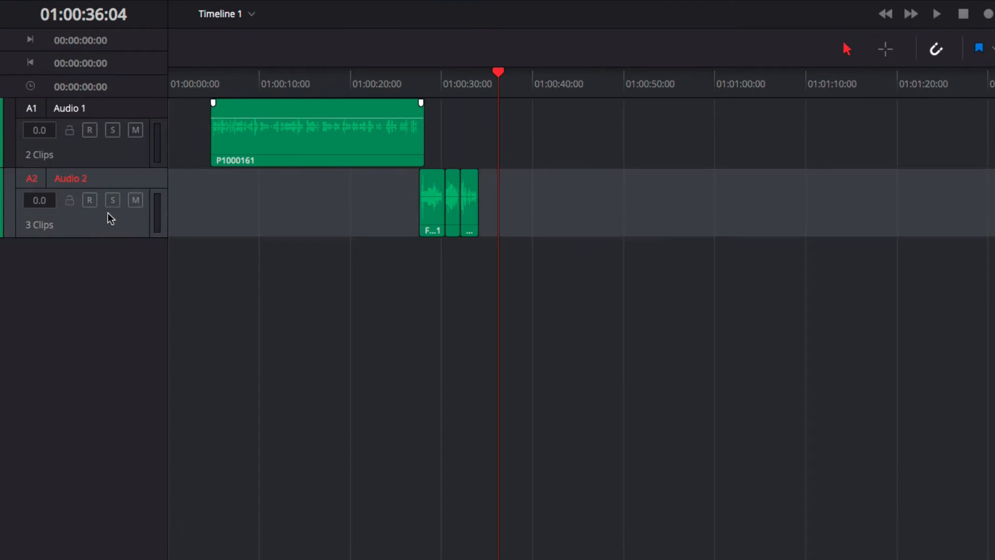
pyautogui.moveTo(95, 235)
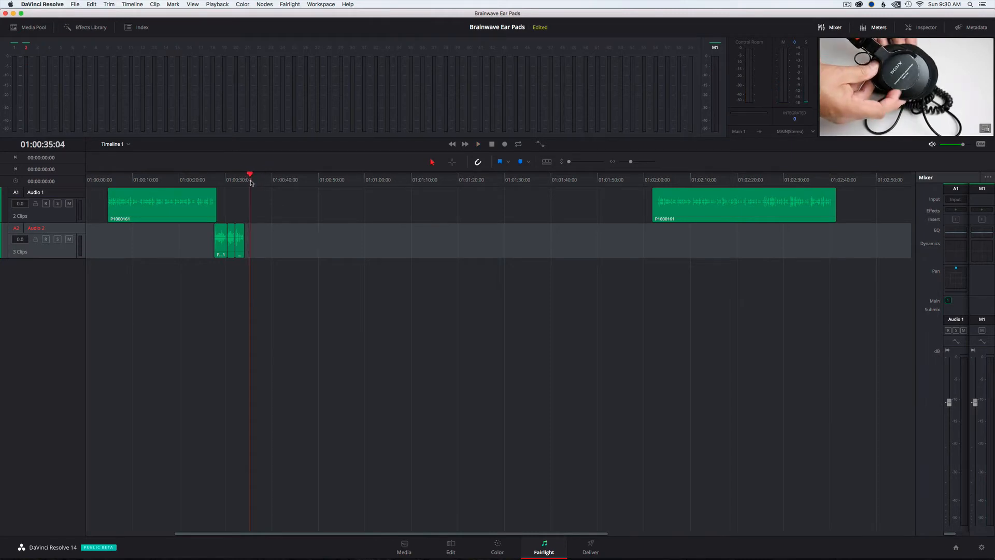
pyautogui.moveTo(259, 314)
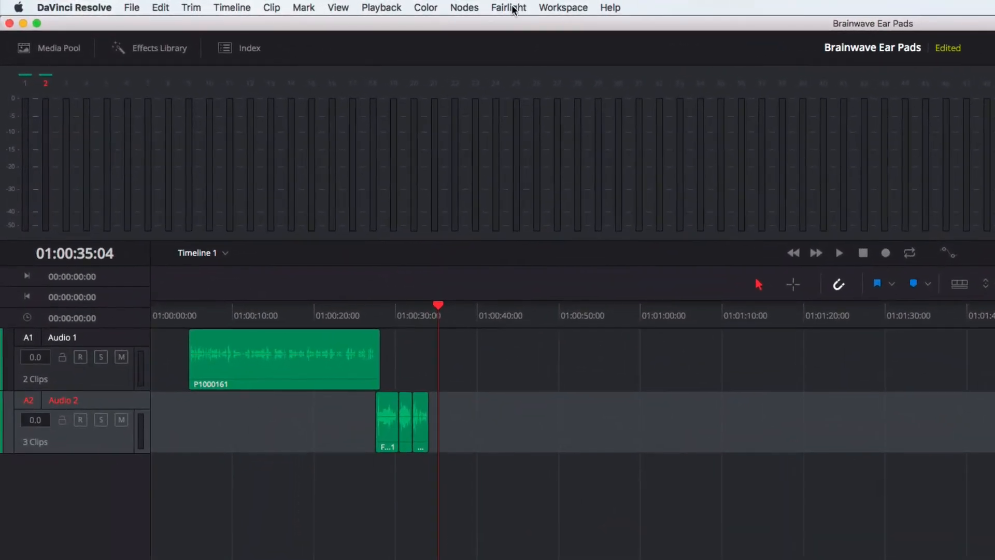
# Patch the Scarlett 2i2's second input to the Audio 2 track in Patch Input/Output
pyautogui.click(509, 8)
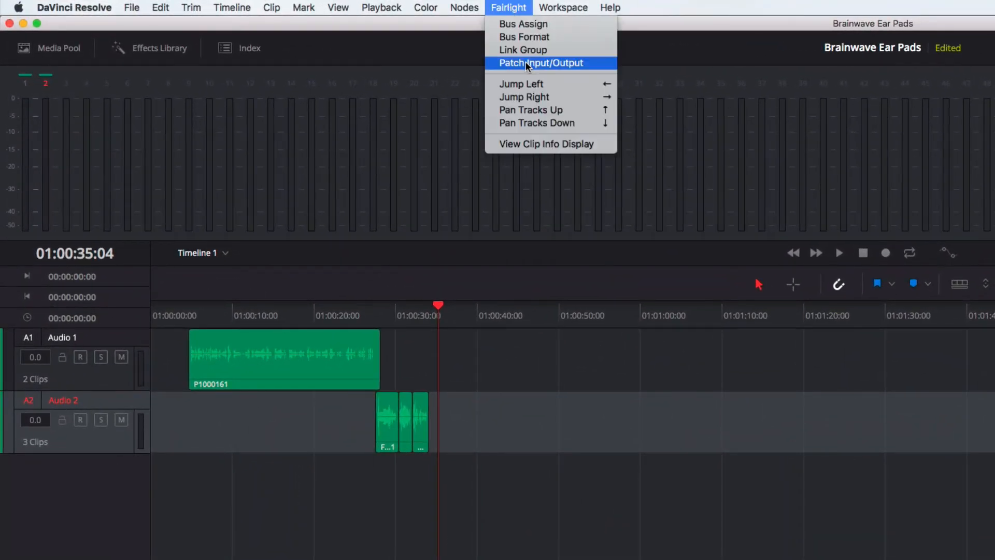
pyautogui.click(540, 63)
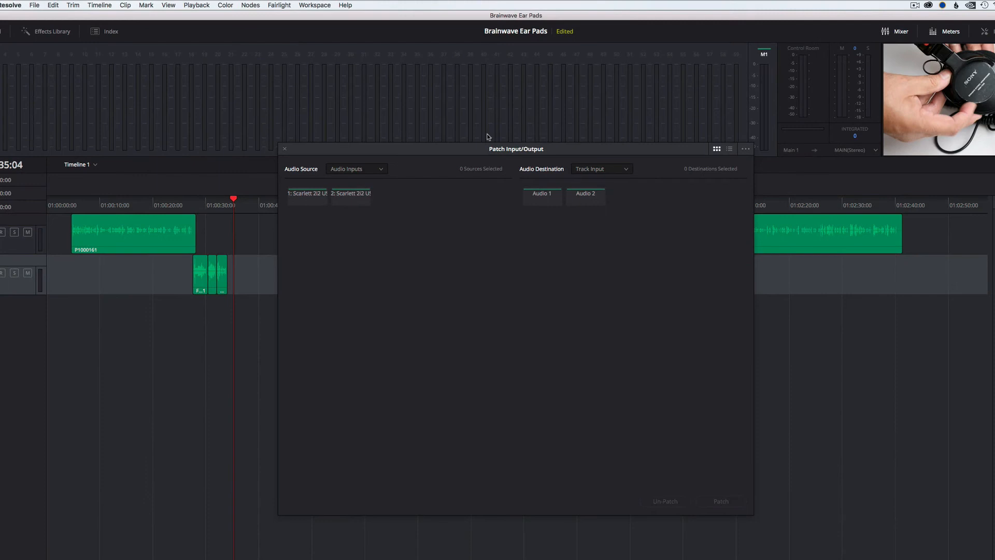
pyautogui.moveTo(307, 202)
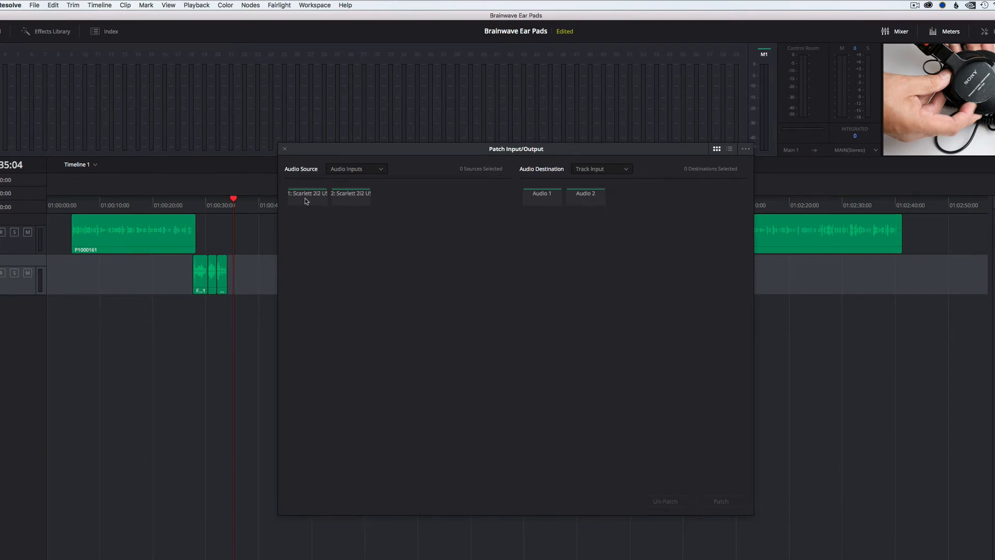
pyautogui.moveTo(305, 206)
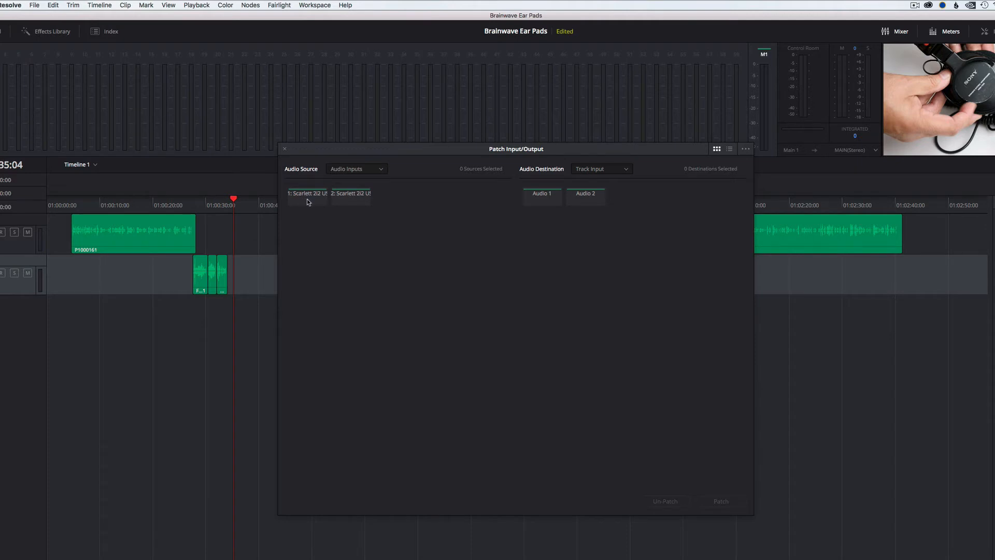
pyautogui.moveTo(357, 201)
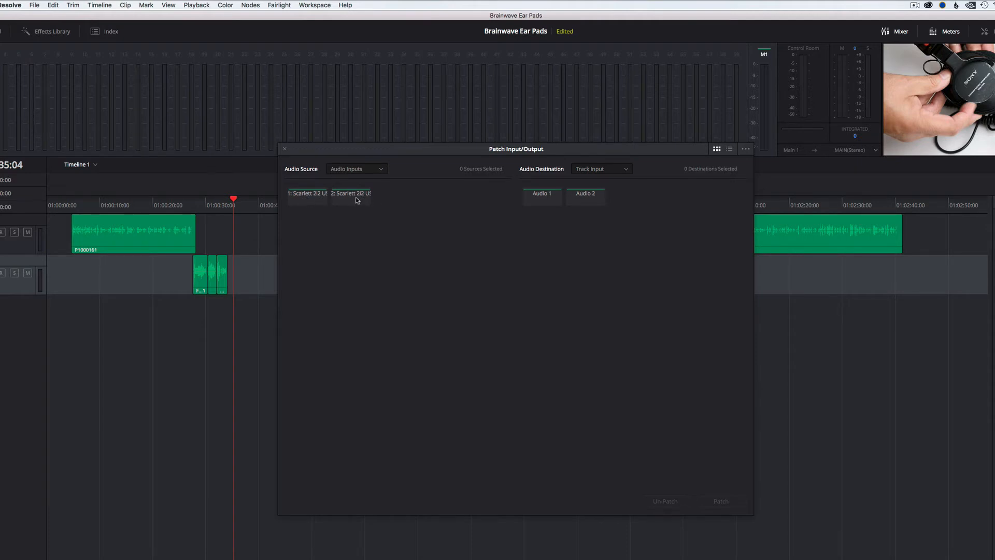
pyautogui.click(351, 193)
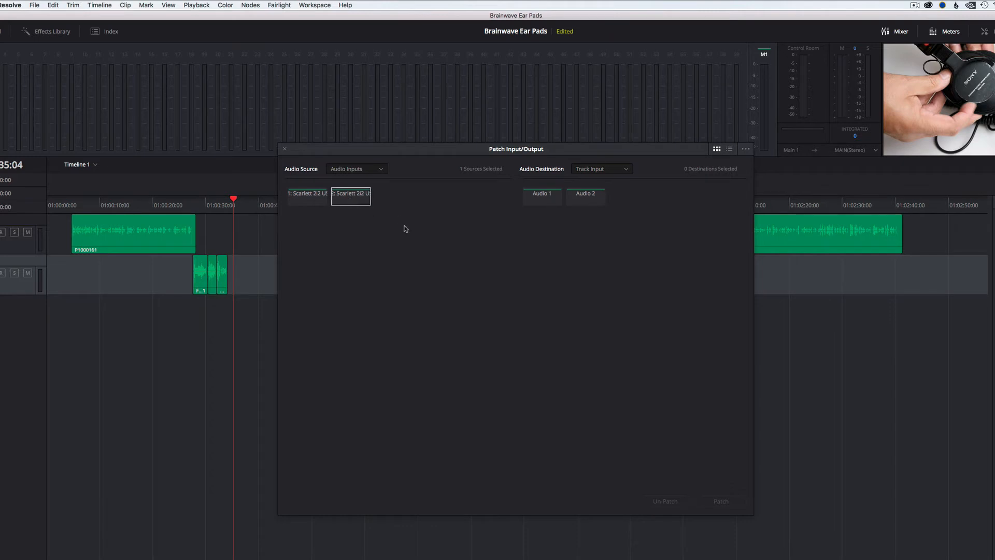
pyautogui.moveTo(588, 203)
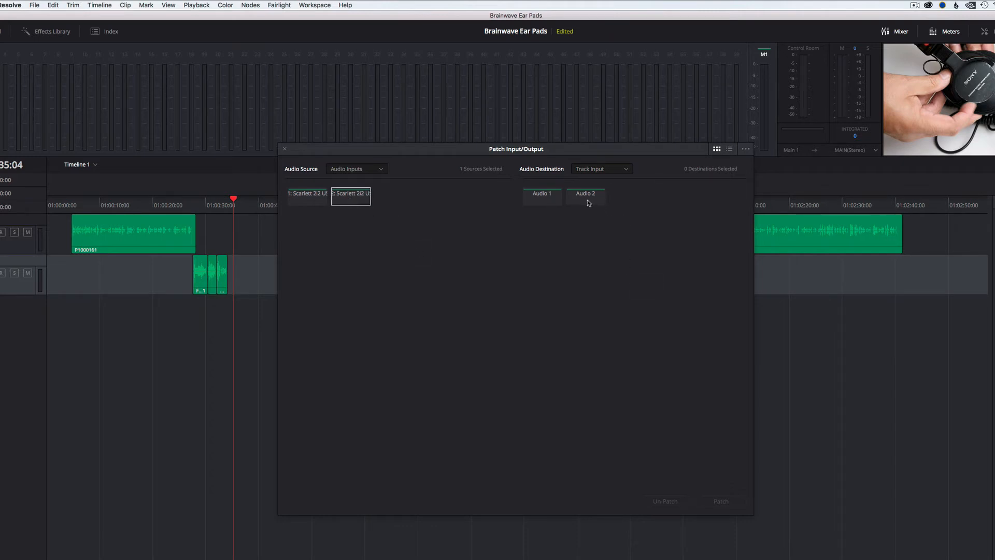
pyautogui.click(584, 196)
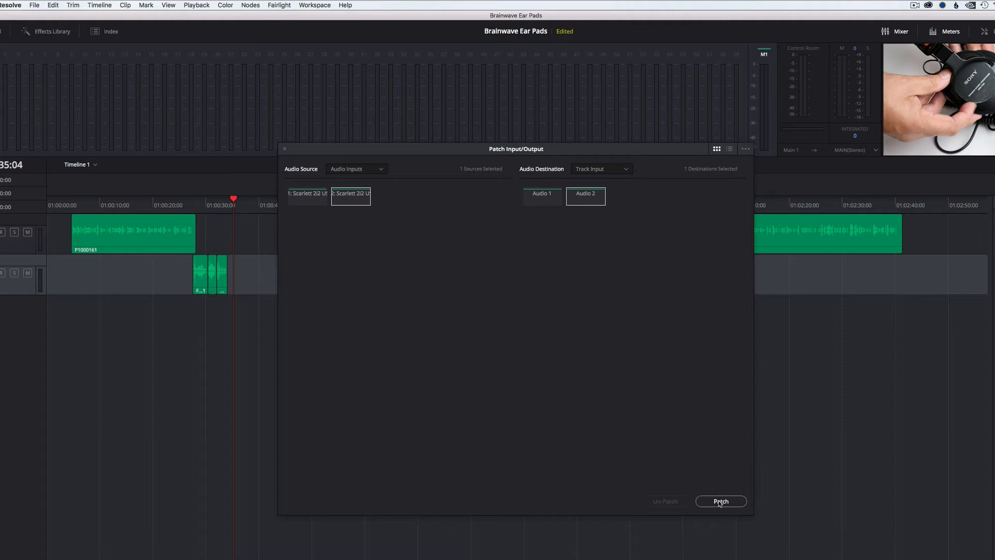
pyautogui.click(721, 500)
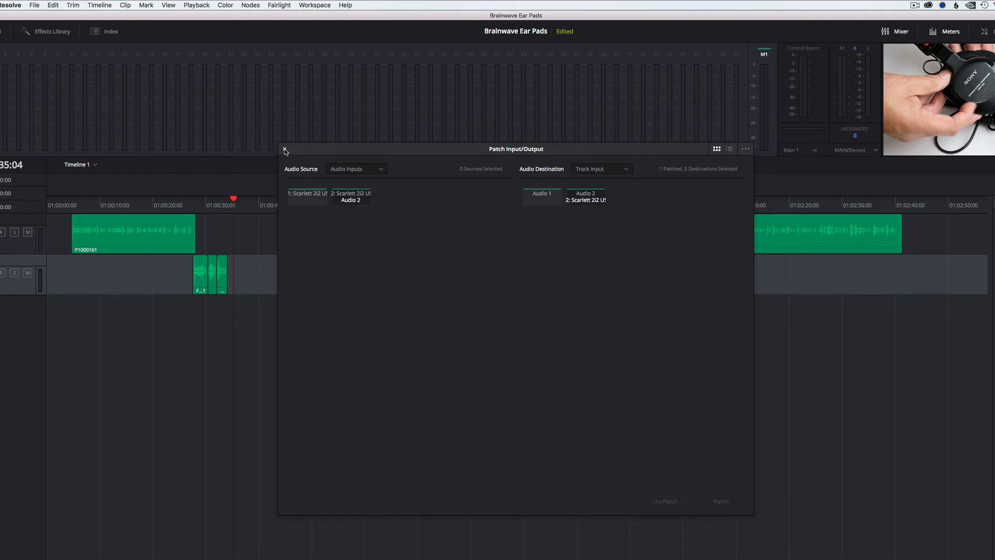
# Close the patching window and arm track A2 with its R button
pyautogui.click(284, 150)
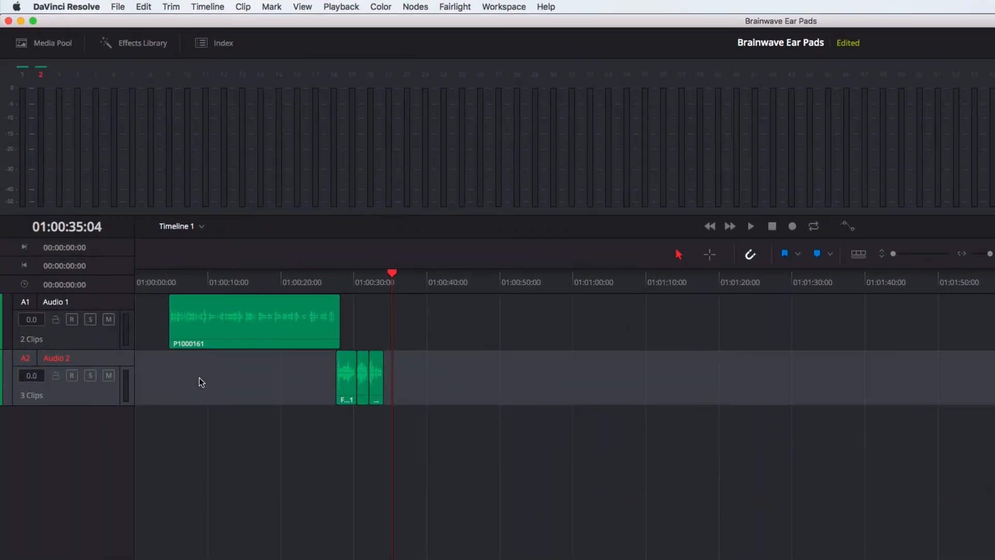
pyautogui.moveTo(75, 362)
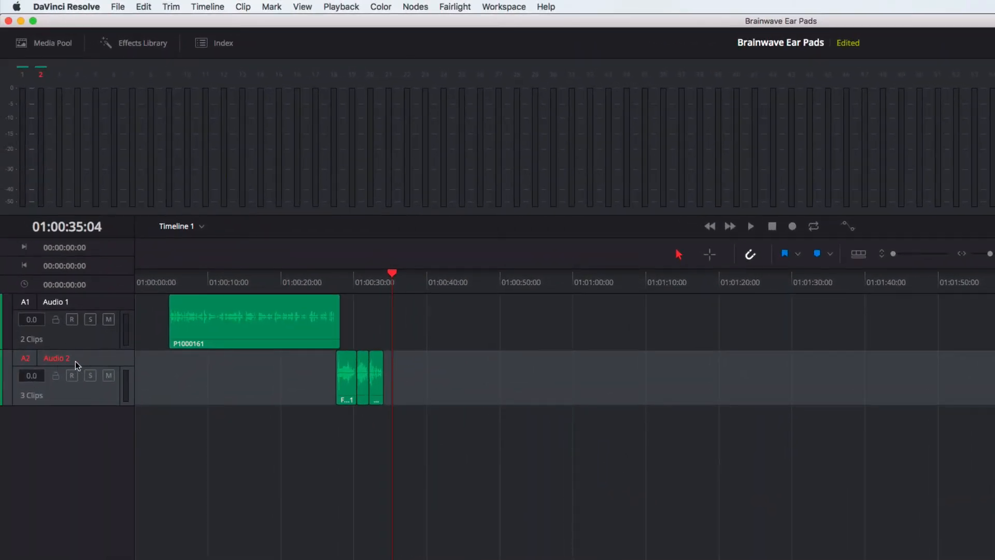
pyautogui.moveTo(507, 427)
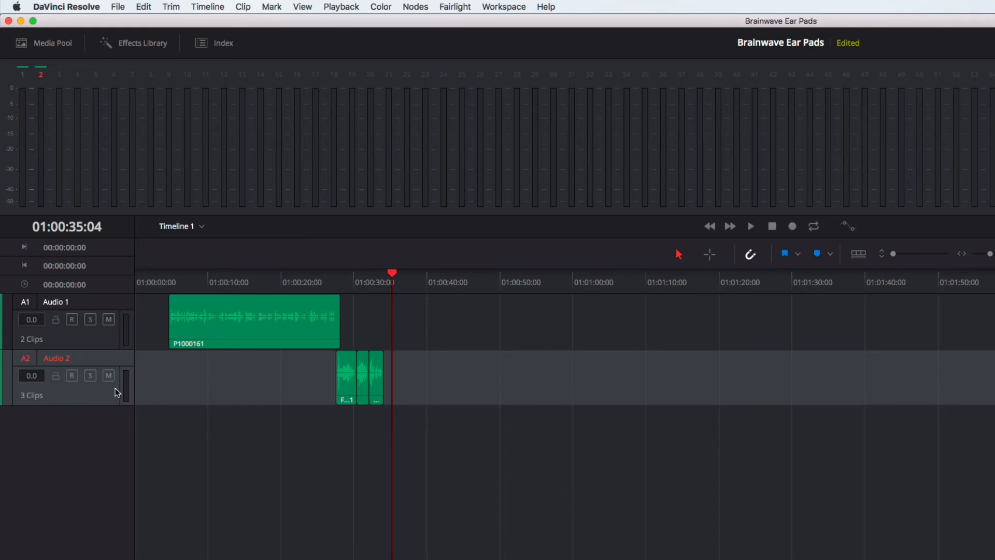
pyautogui.moveTo(50, 388)
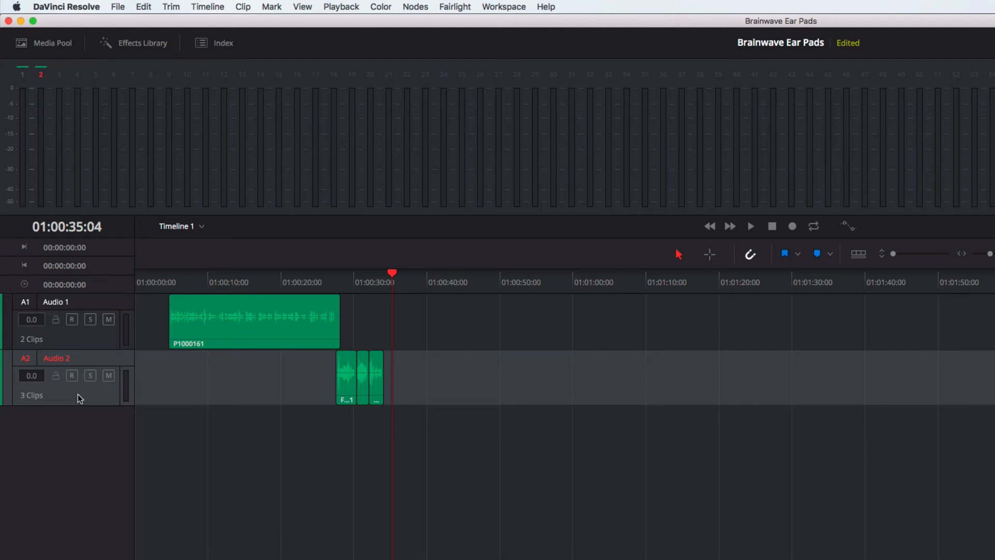
pyautogui.moveTo(77, 400)
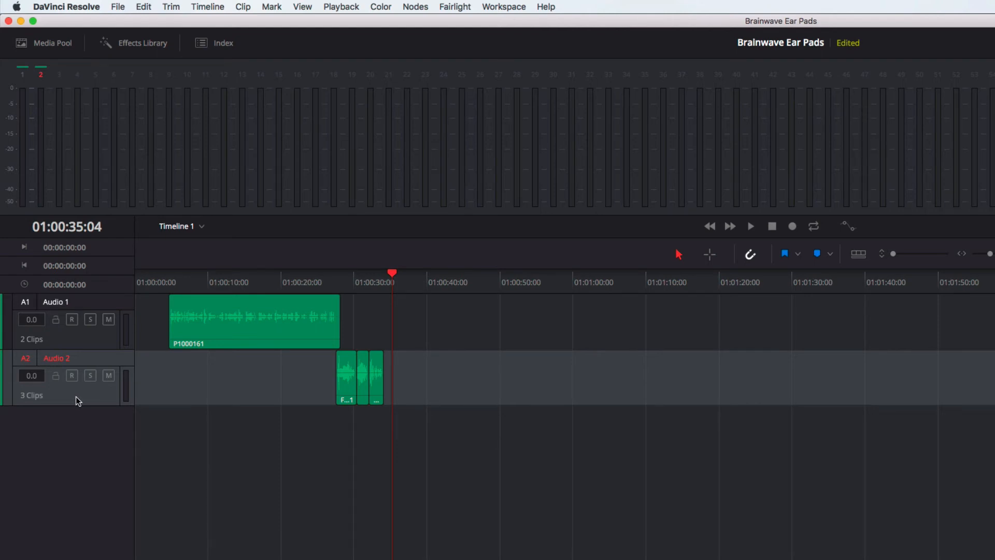
pyautogui.moveTo(77, 398)
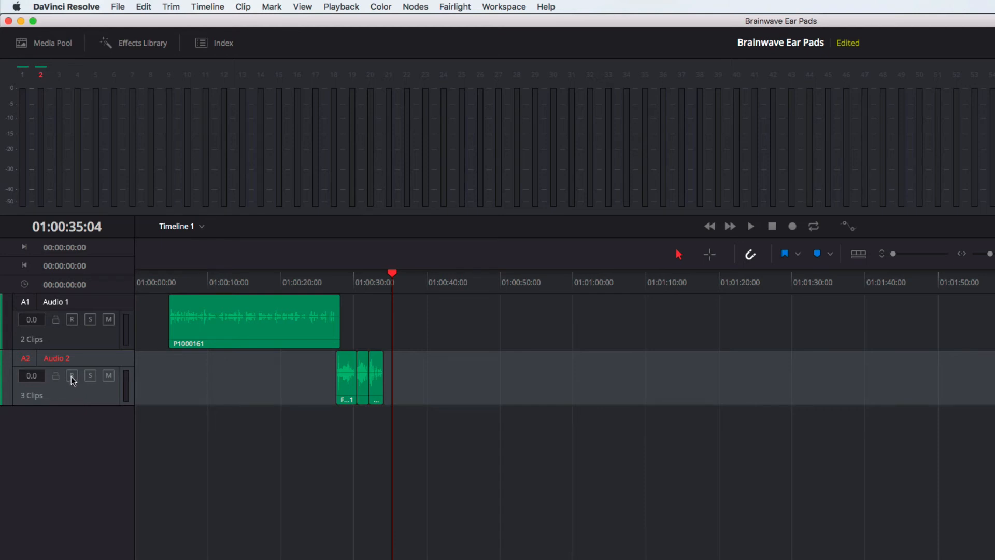
pyautogui.click(71, 375)
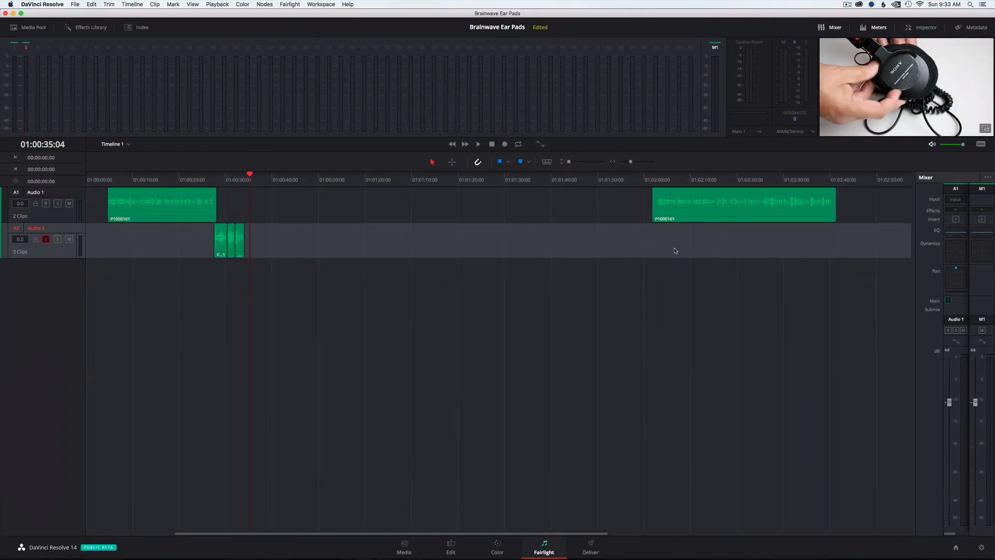
pyautogui.moveTo(976, 381)
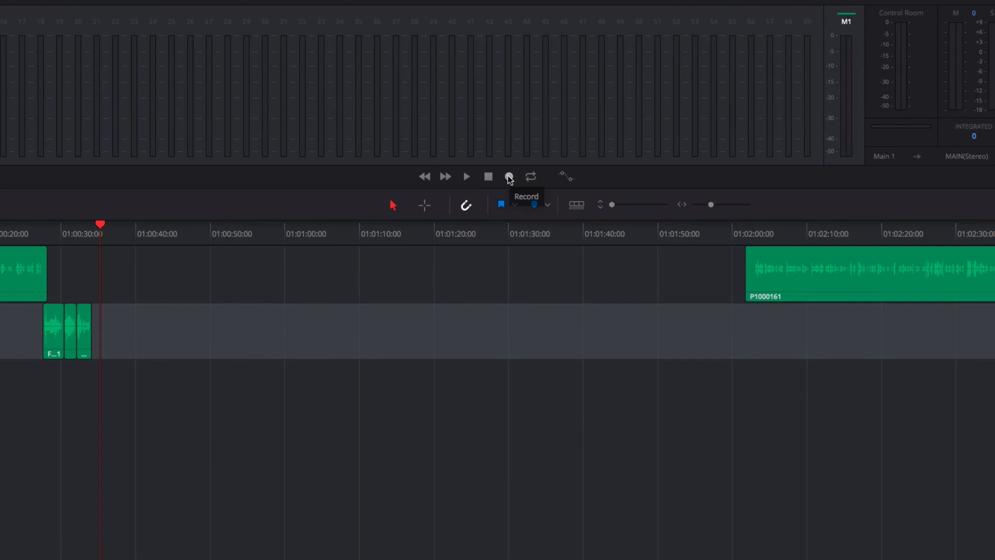
# Record the voiceover onto Audio 2, stop, and view the new clip in the Edit timeline
pyautogui.click(509, 176)
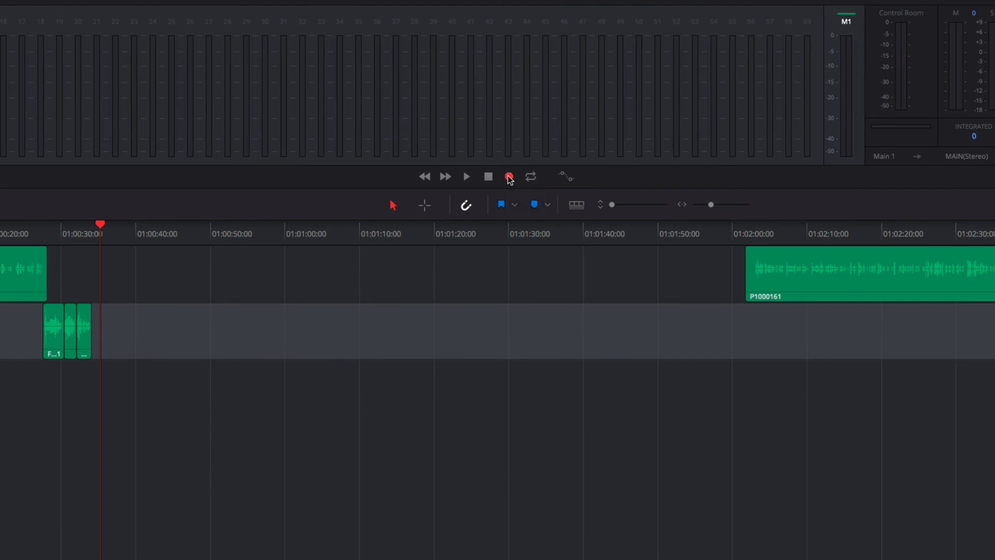
pyautogui.click(508, 177)
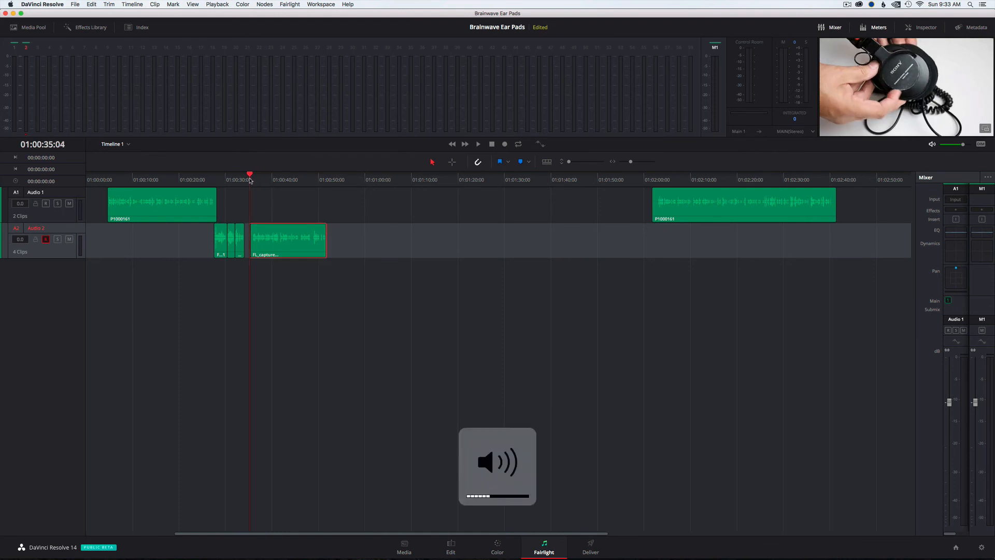
pyautogui.click(477, 145)
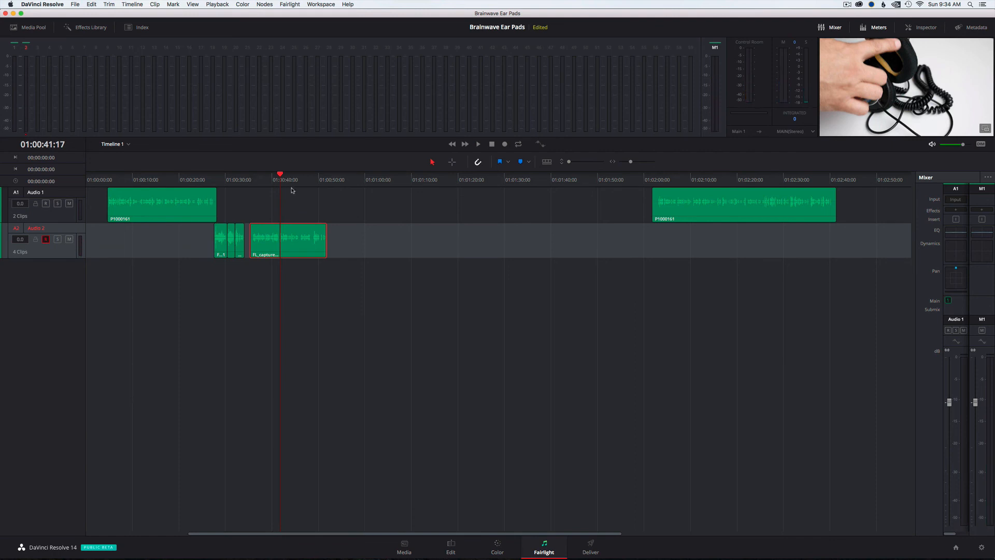
pyautogui.moveTo(297, 205)
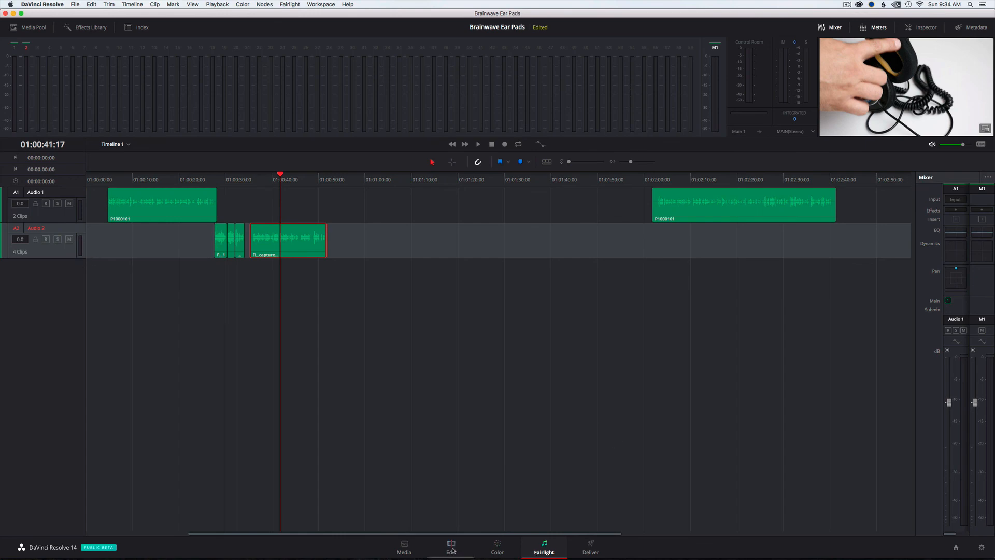
pyautogui.click(450, 558)
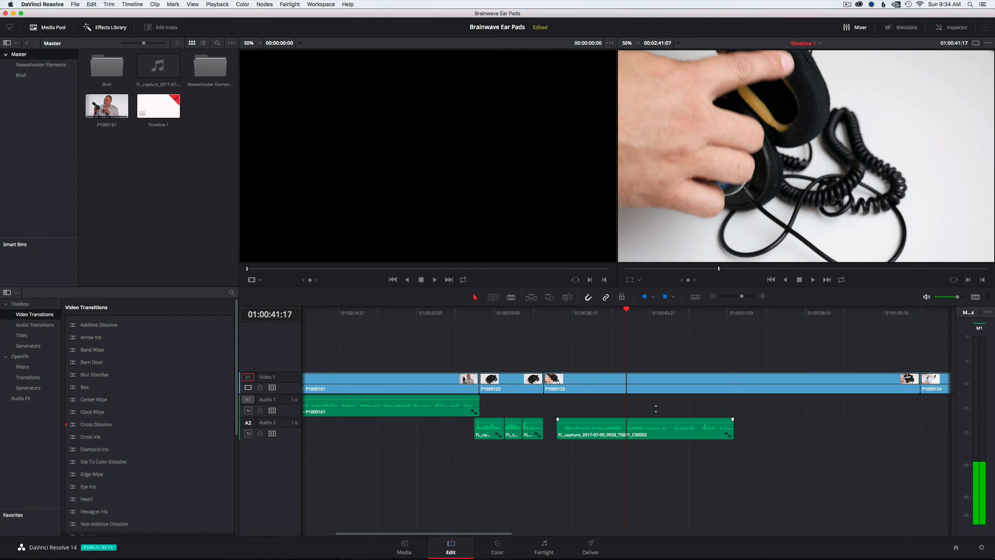